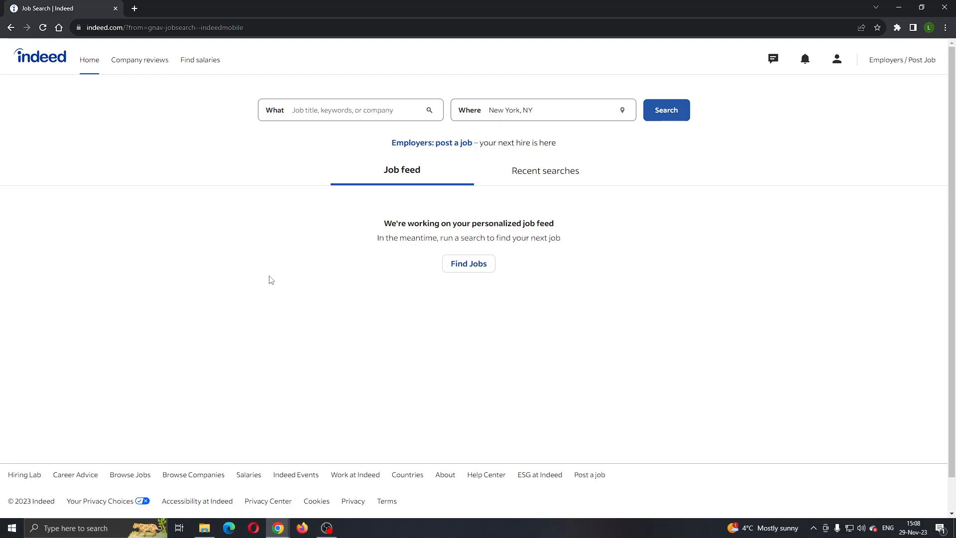
mouse_move(199, 197)
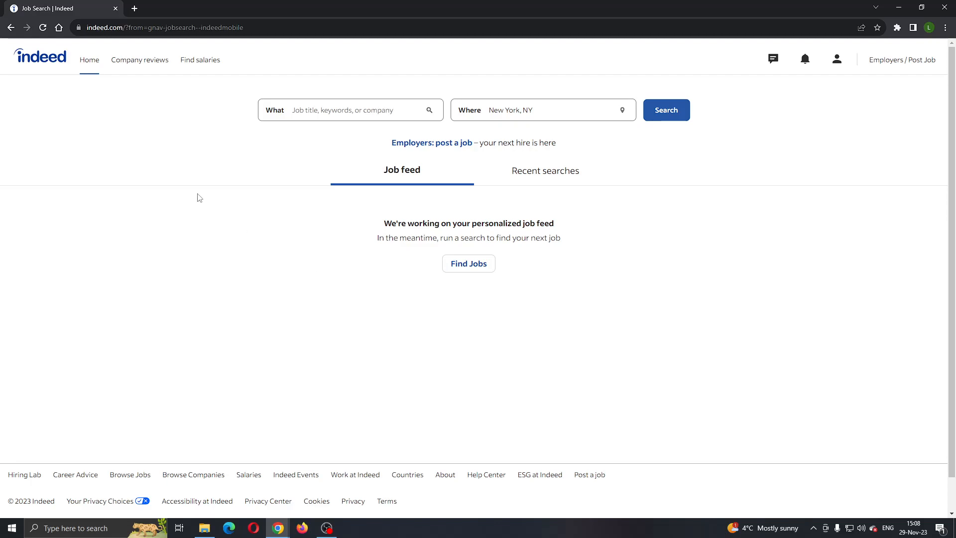
mouse_move(112, 90)
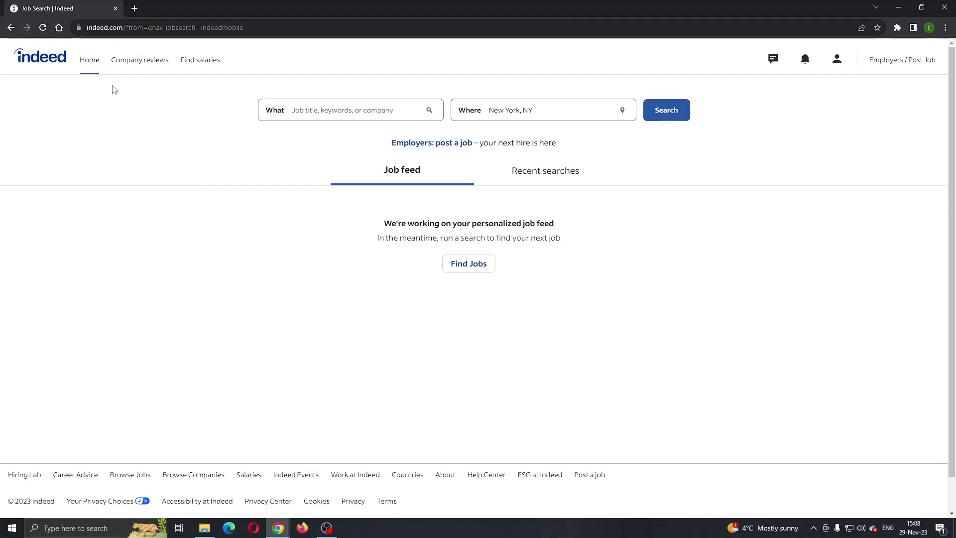
mouse_move(510, 392)
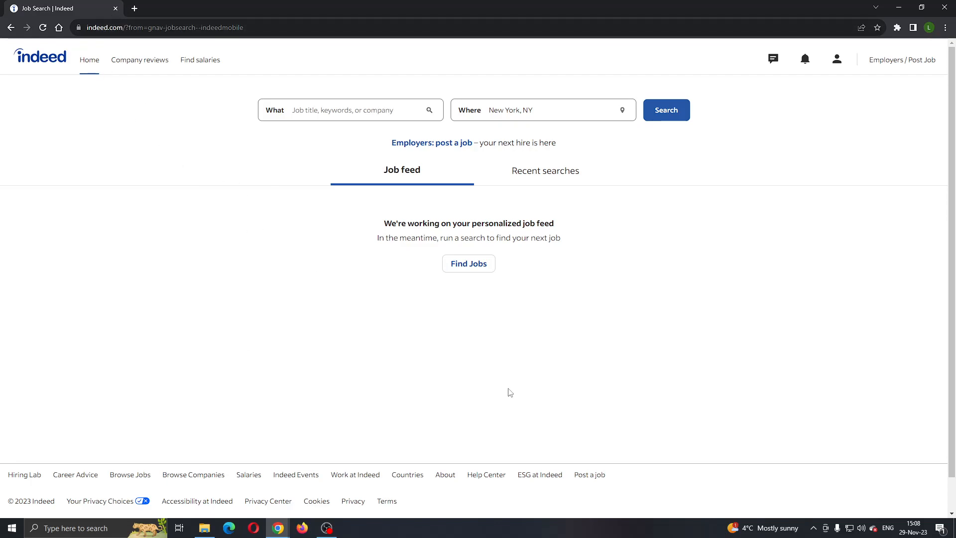
mouse_move(850, 341)
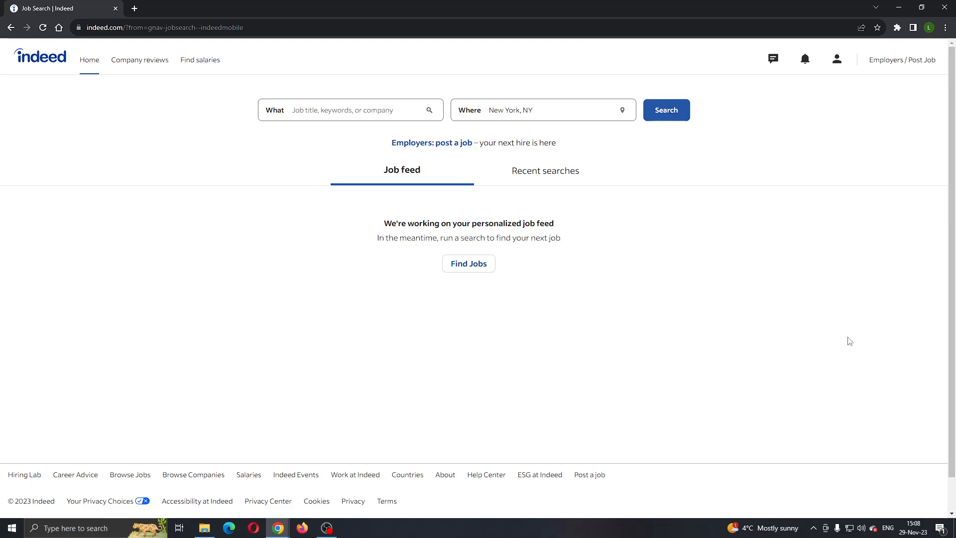
mouse_move(789, 237)
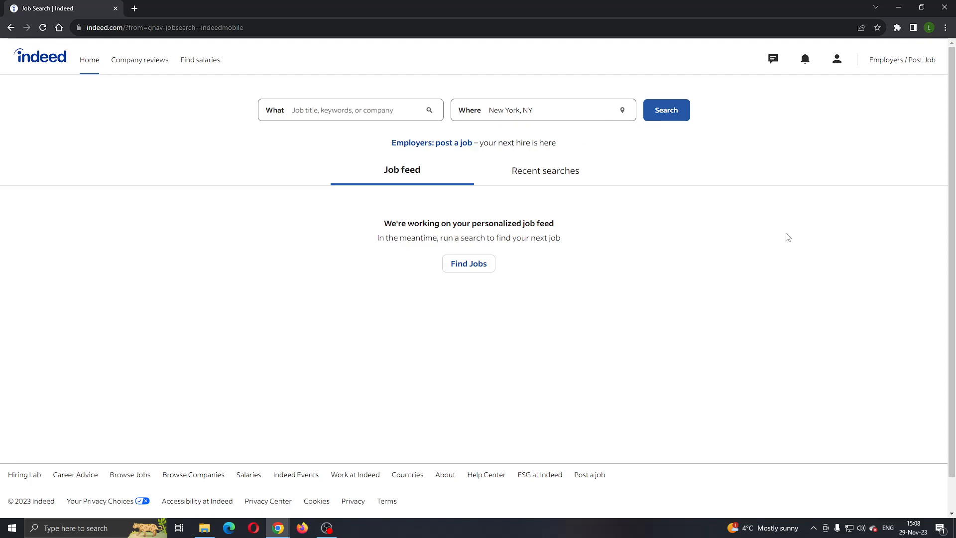
mouse_move(809, 83)
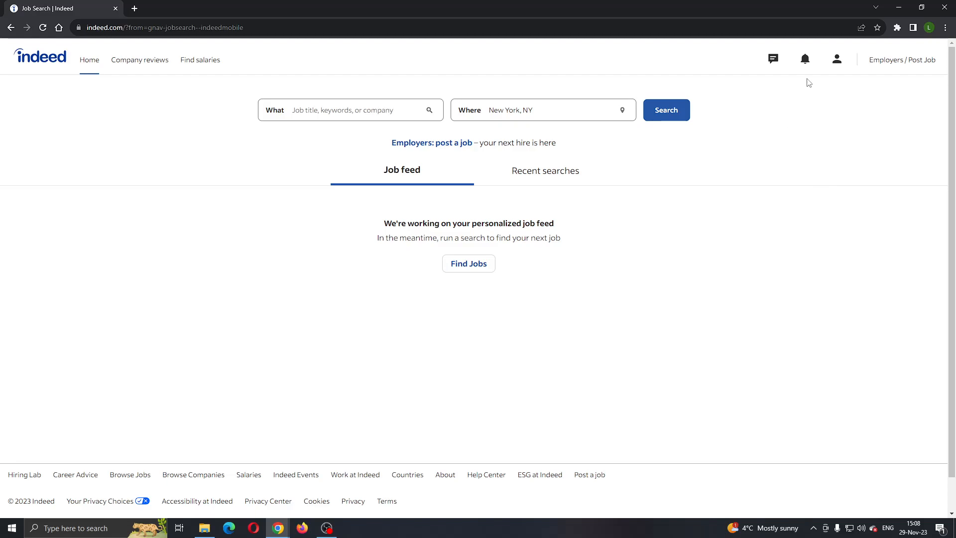
mouse_move(821, 72)
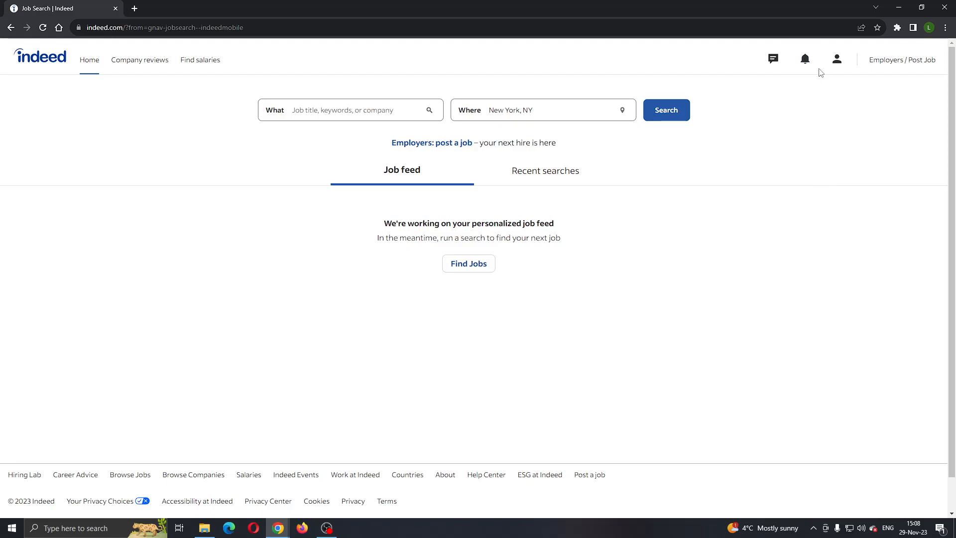
mouse_move(797, 107)
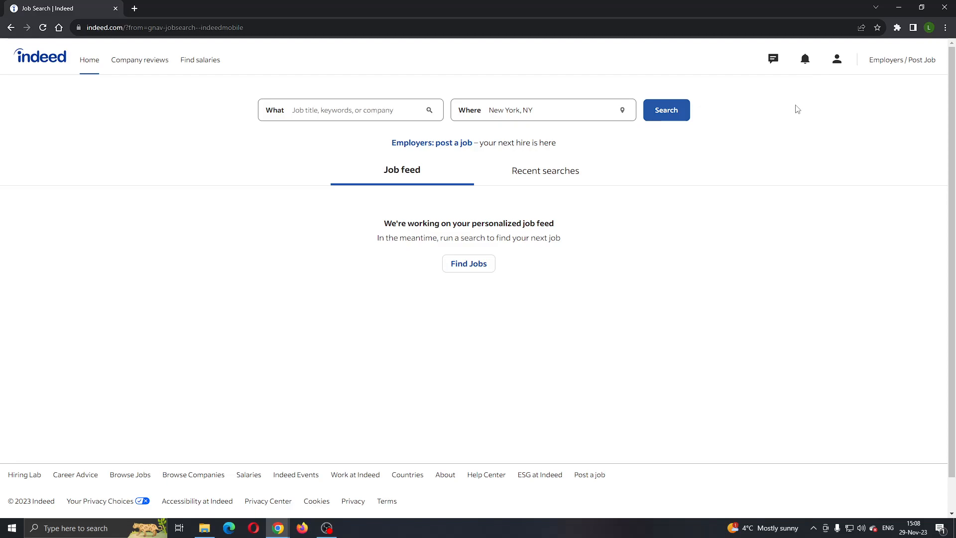
mouse_move(818, 102)
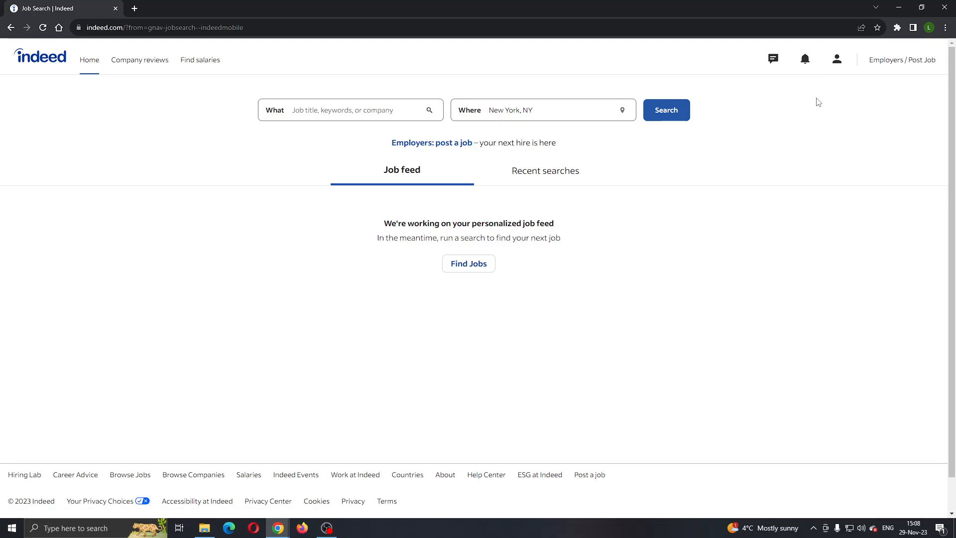
mouse_move(813, 102)
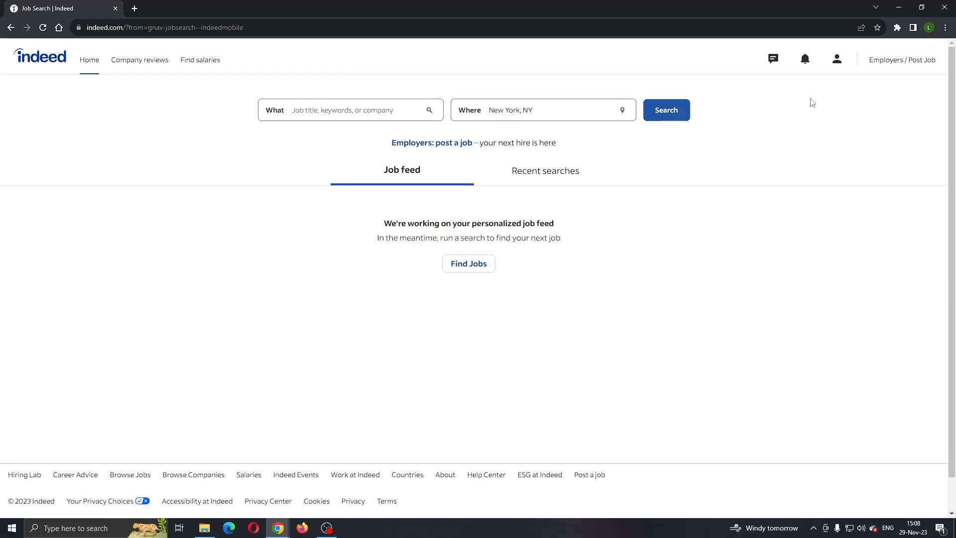
mouse_move(589, 240)
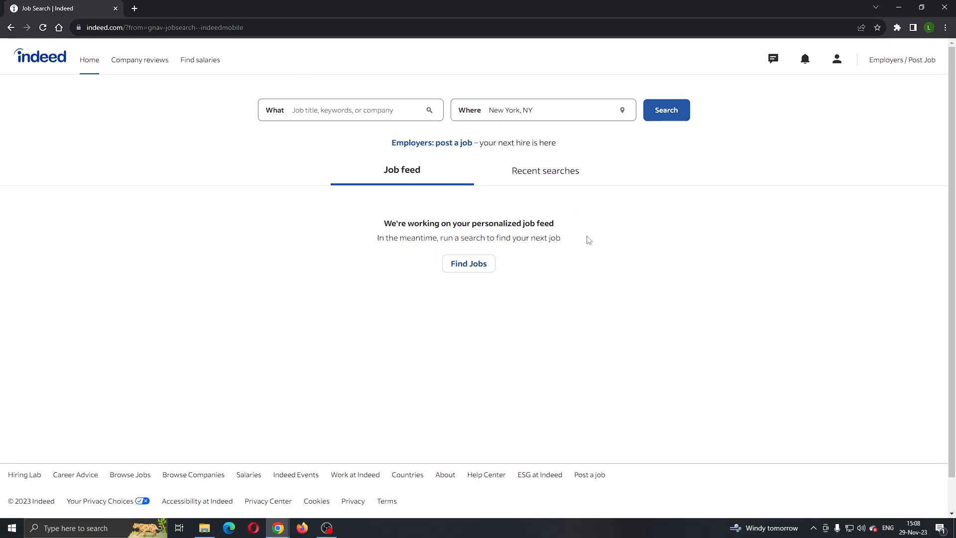
mouse_move(346, 215)
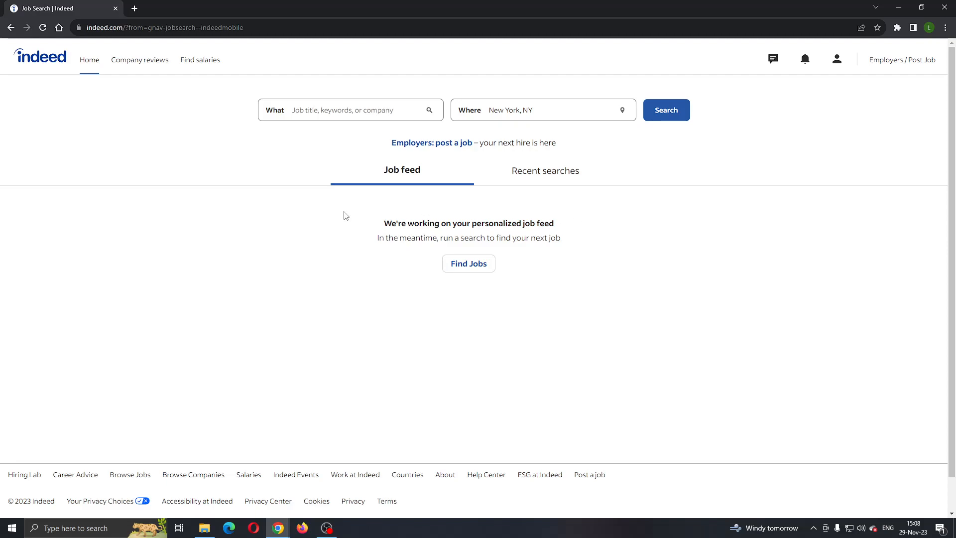
mouse_move(614, 164)
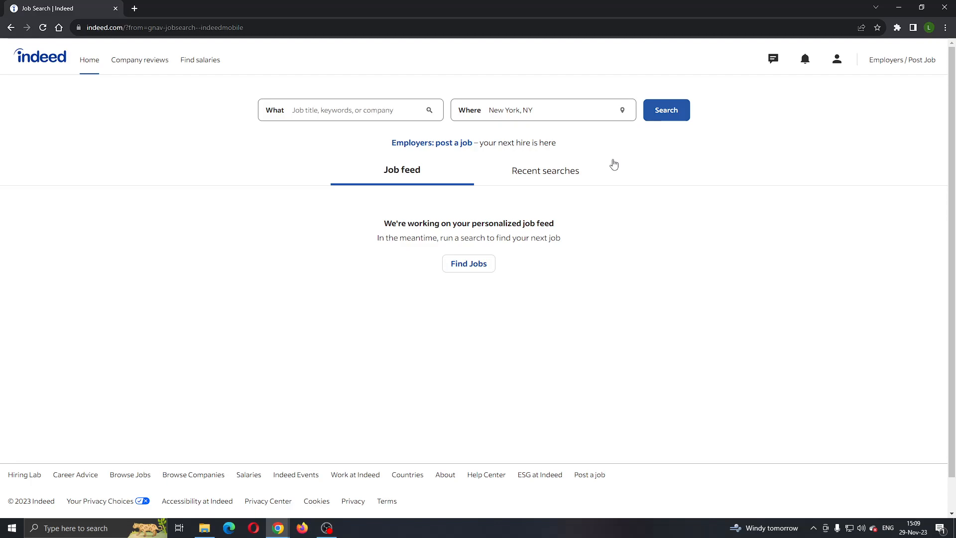
mouse_move(837, 59)
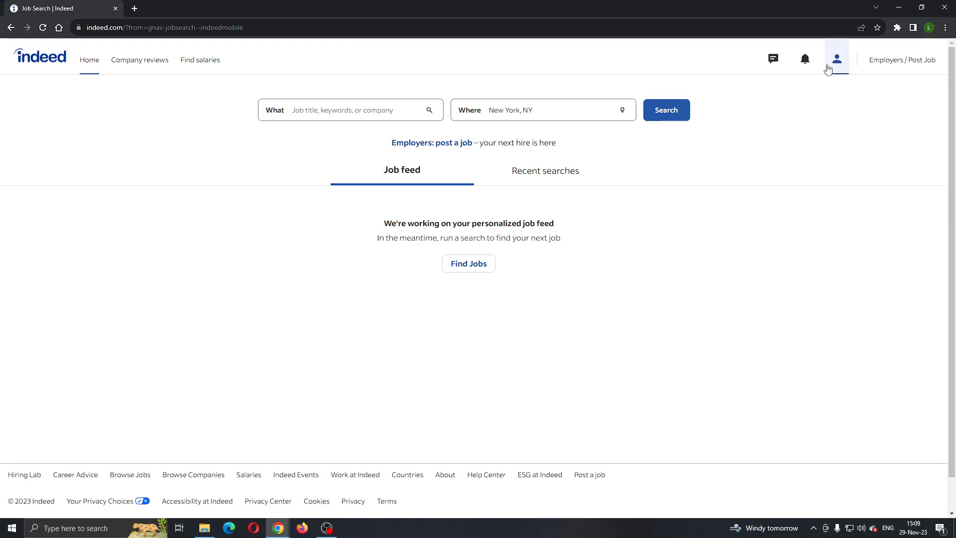
mouse_move(836, 65)
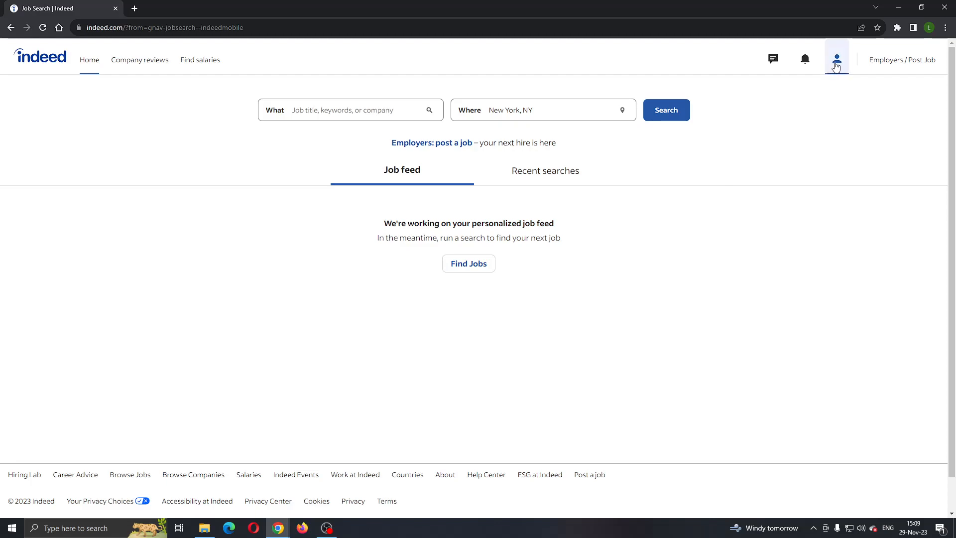
Step: Go to the personal Profile page from the account menu in the top bar
click(836, 58)
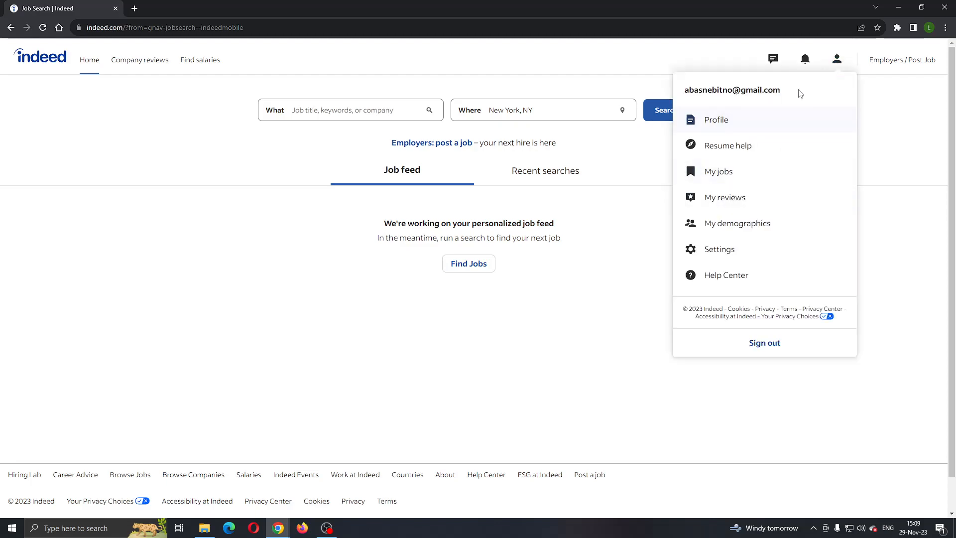
mouse_move(805, 249)
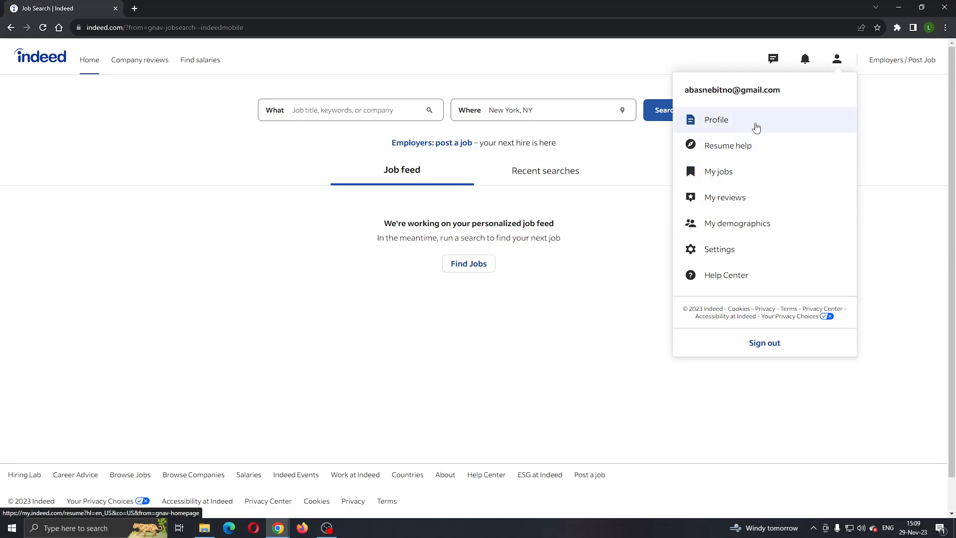
mouse_move(744, 133)
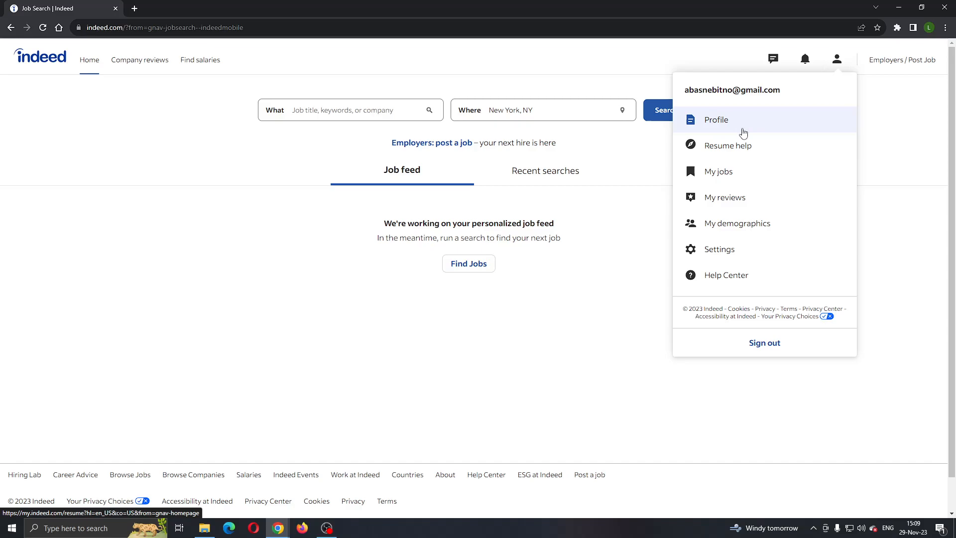
click(716, 120)
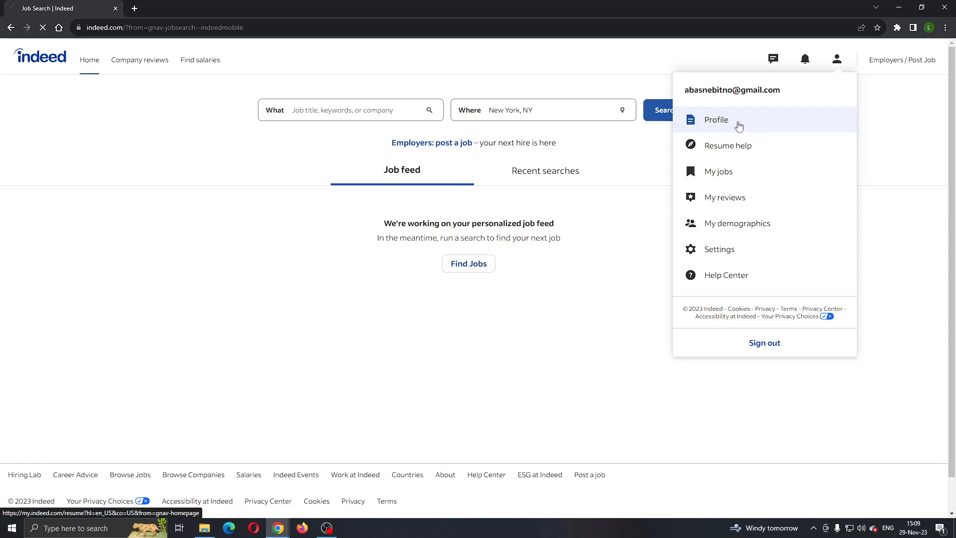
Step: View the profile's Resume section, then return to the job search Home page
click(717, 120)
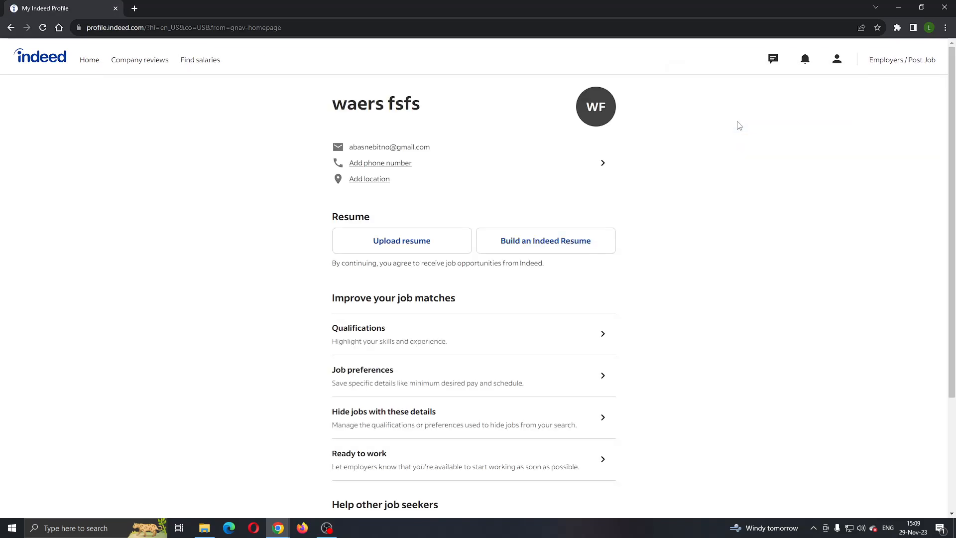
mouse_move(766, 200)
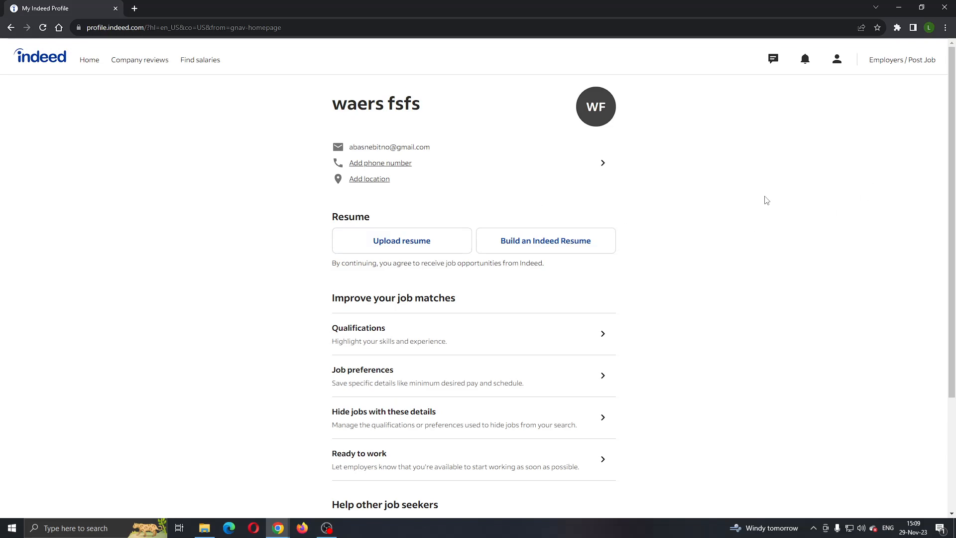
mouse_move(344, 223)
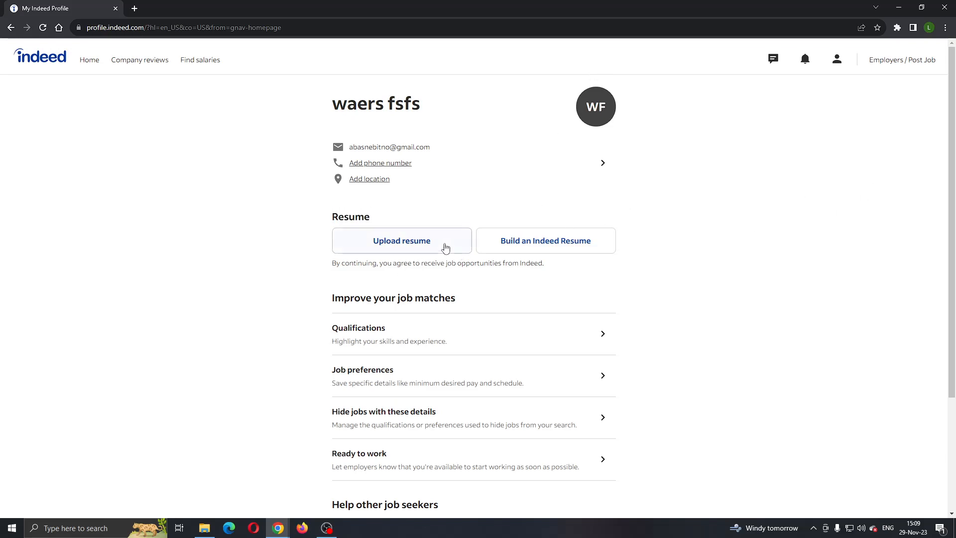
mouse_move(492, 249)
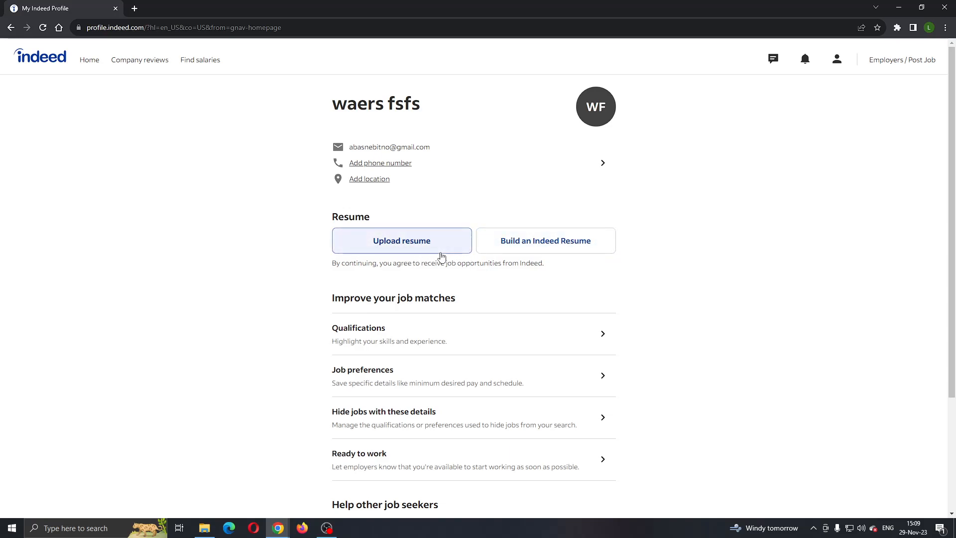
mouse_move(494, 282)
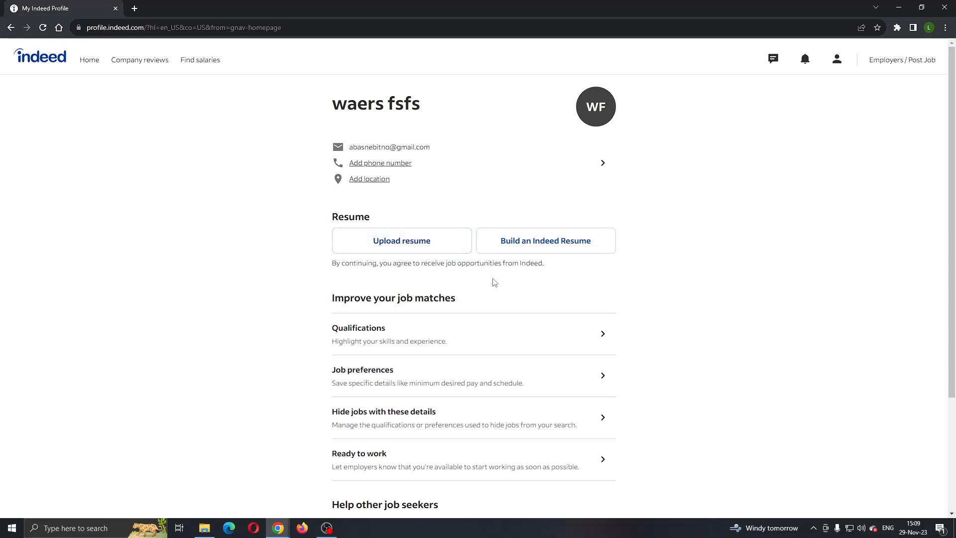
mouse_move(610, 273)
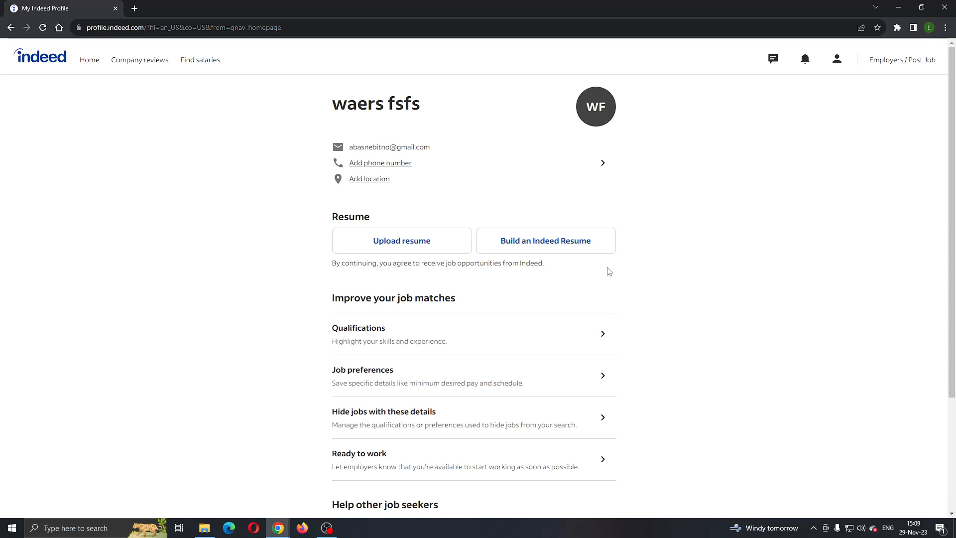
mouse_move(564, 273)
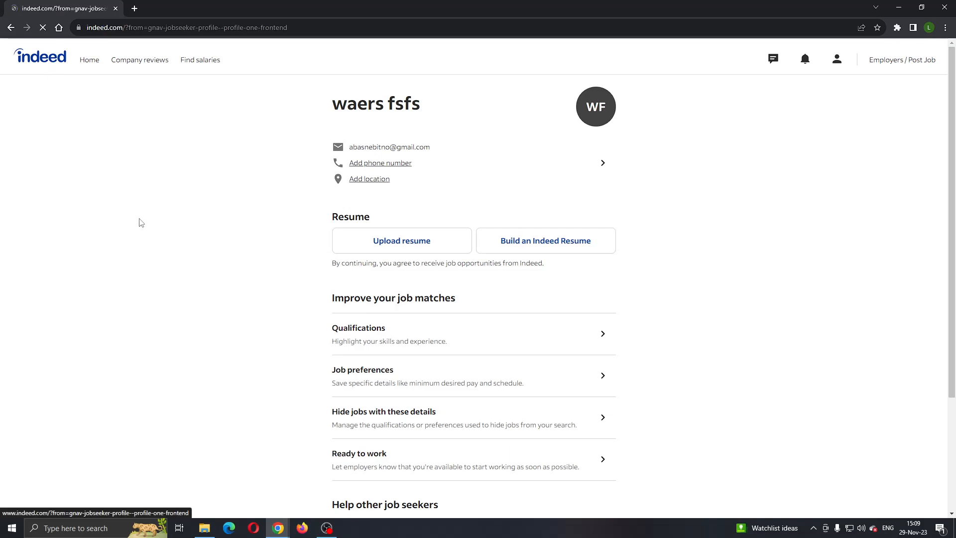
click(89, 60)
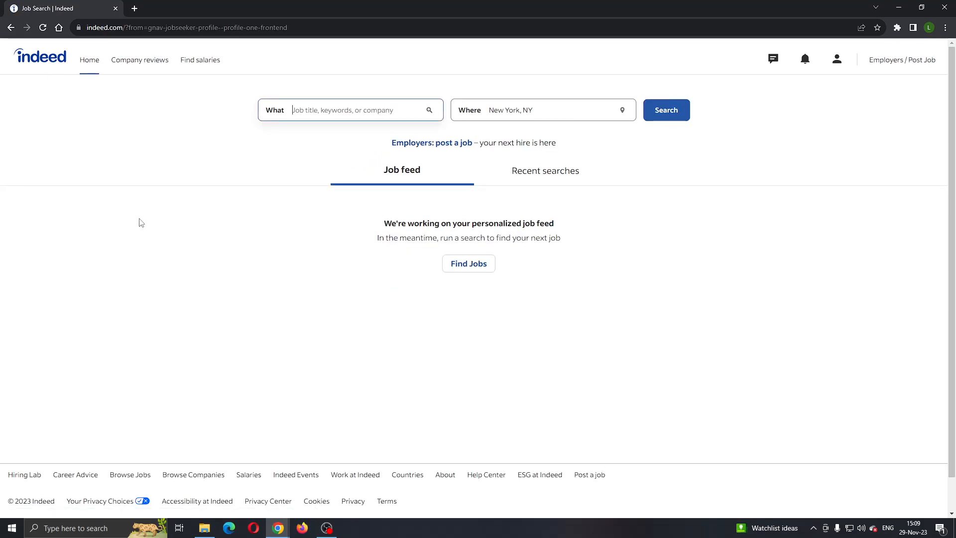